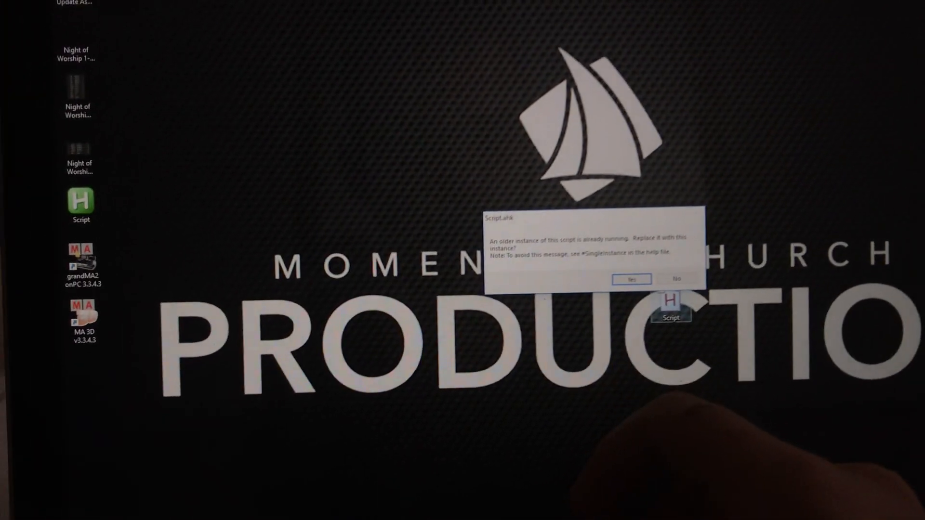
# Replace the older running instance of Script.ahk with the newly launched one
pyautogui.click(630, 279)
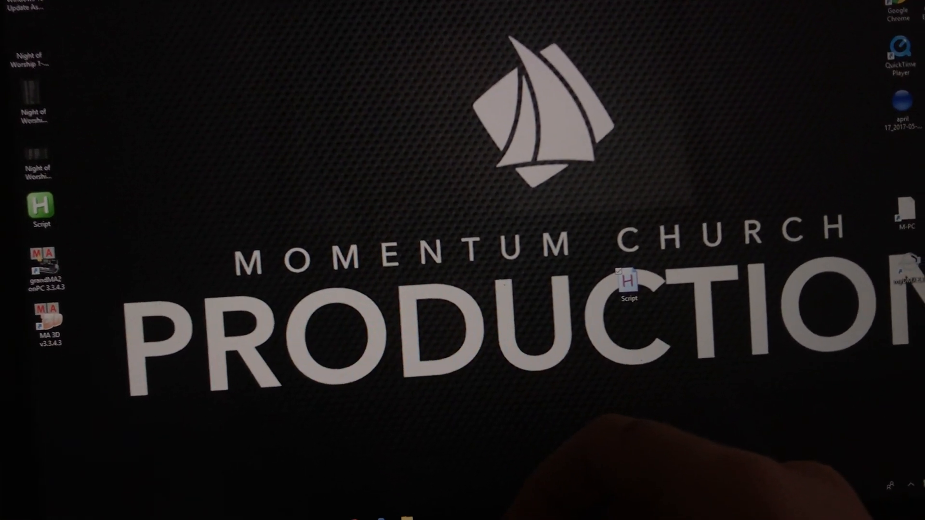